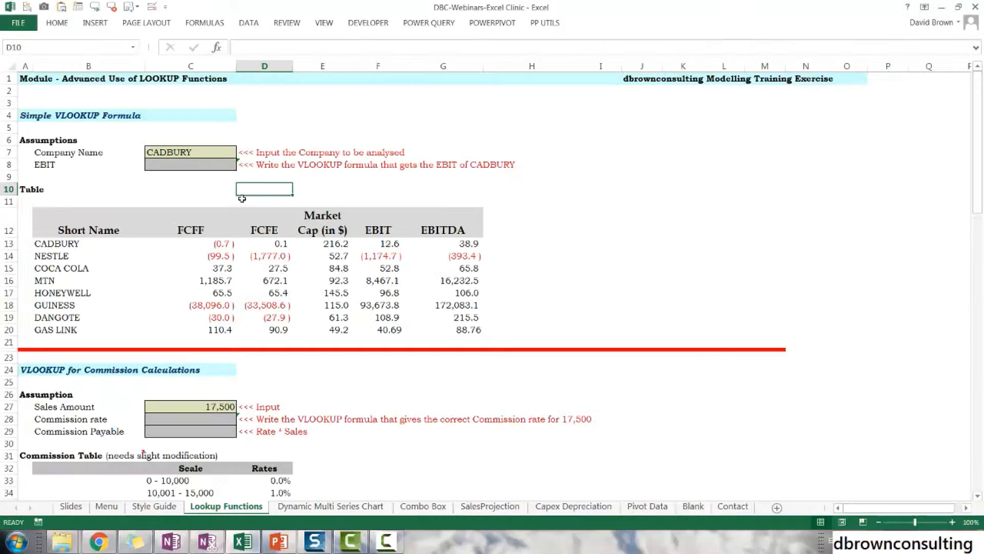
mouse_move(440, 312)
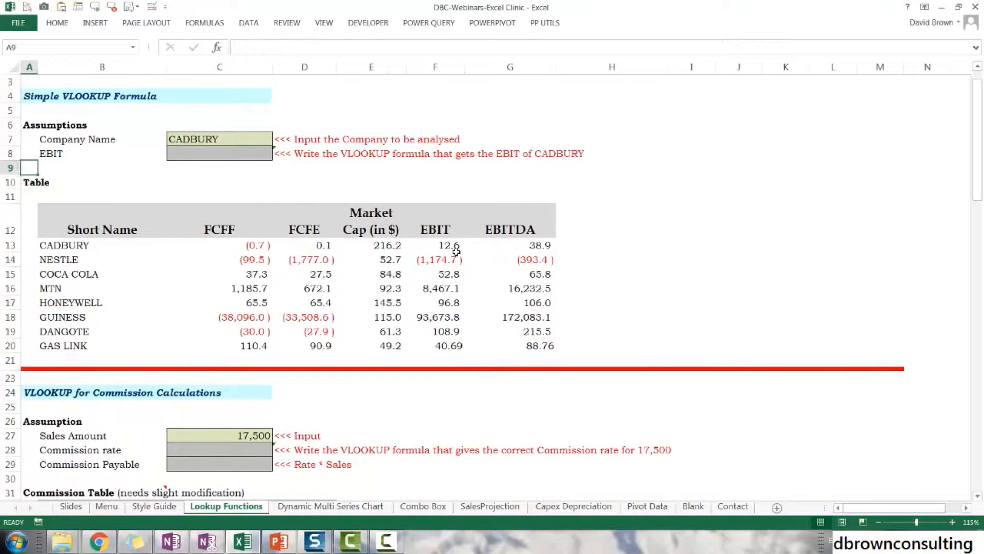
Review the company metrics table and settle on the EBIT result cell C8.
scroll("up", 3)
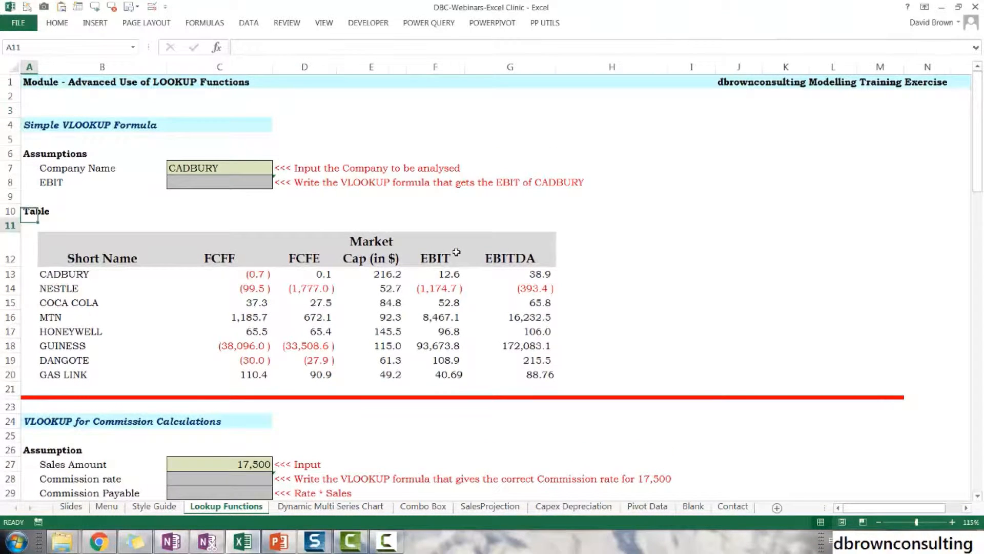
left_click(102, 225)
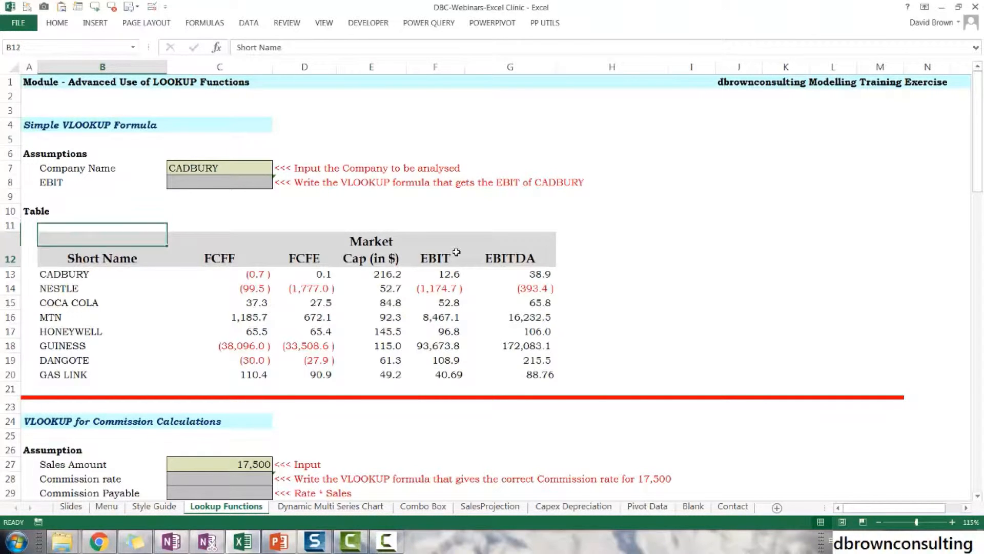
left_click(220, 196)
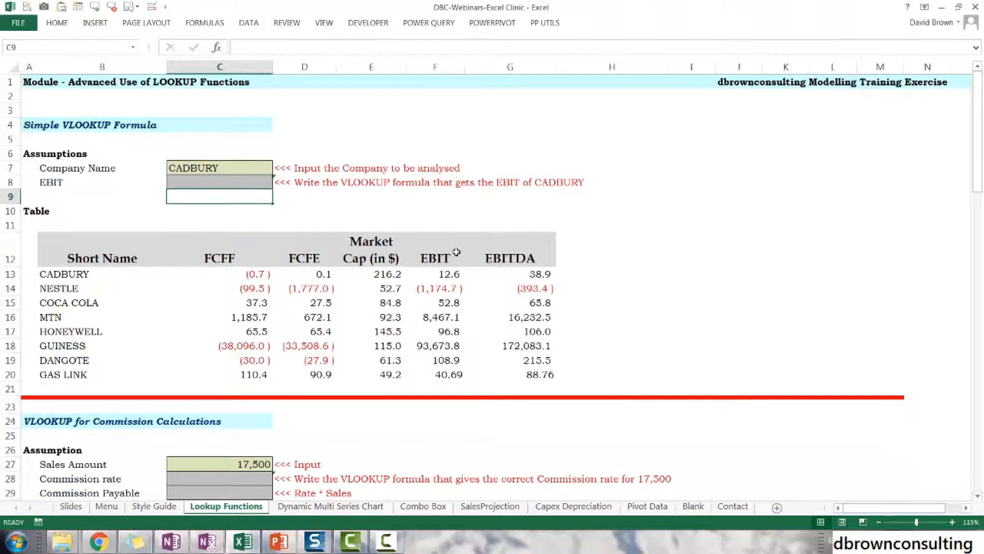
left_click(219, 182)
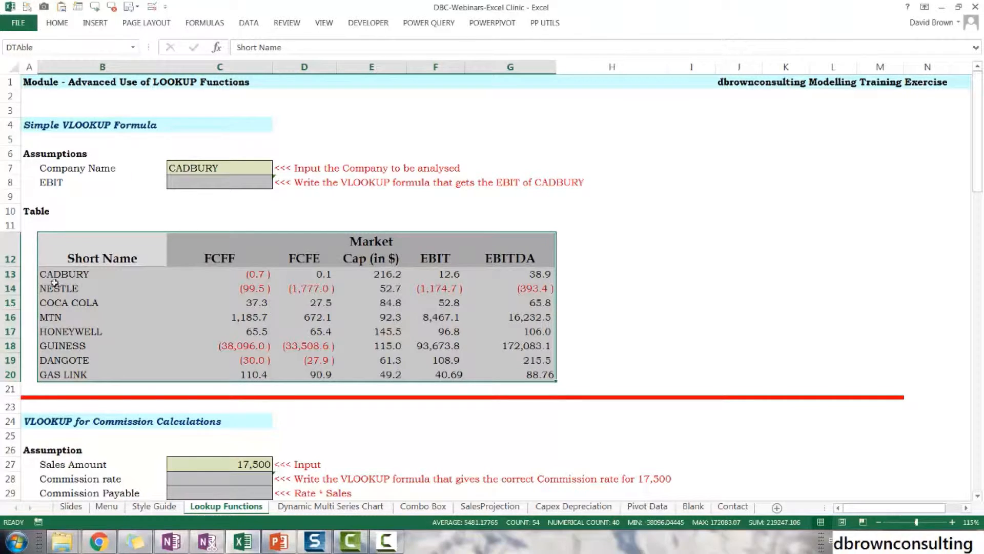
mouse_move(124, 340)
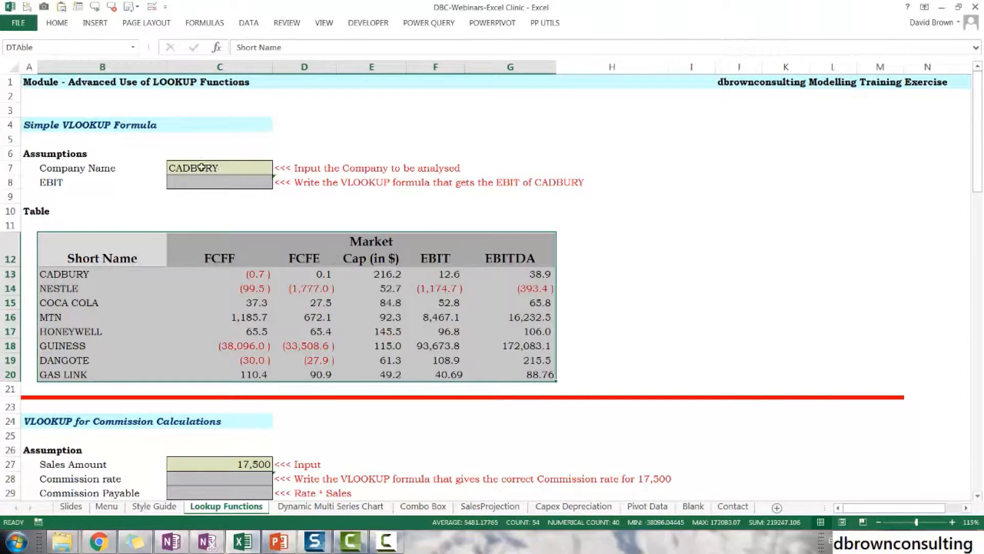
mouse_move(181, 292)
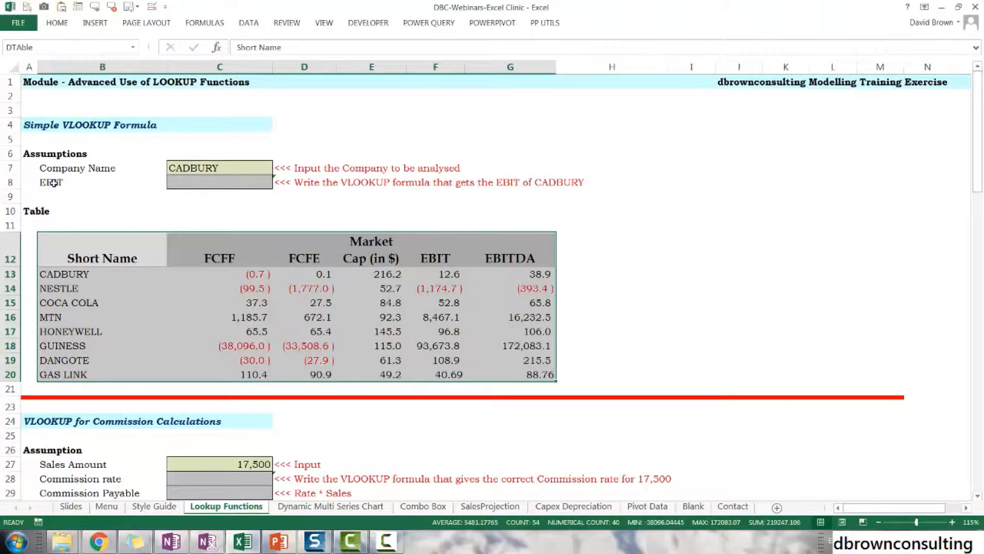
mouse_move(116, 245)
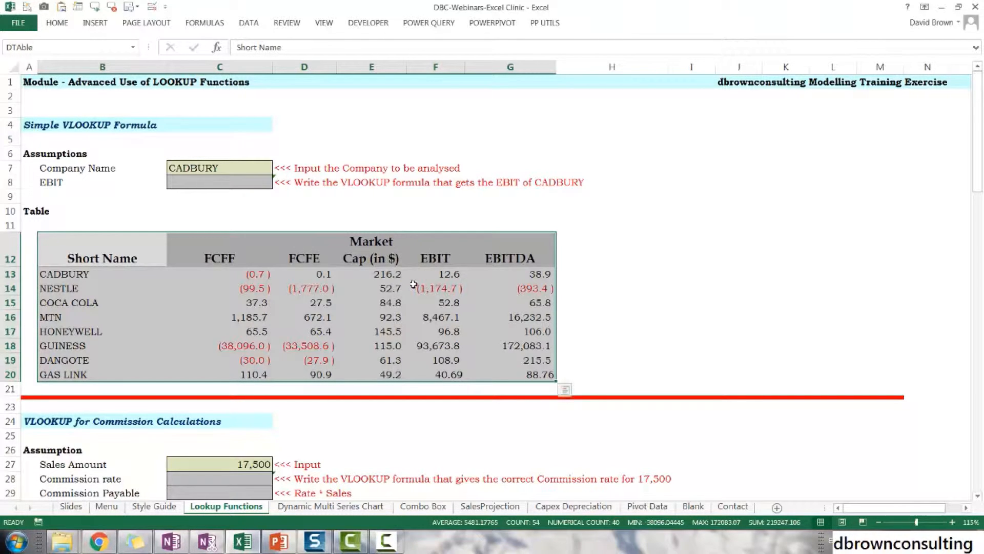
mouse_move(185, 279)
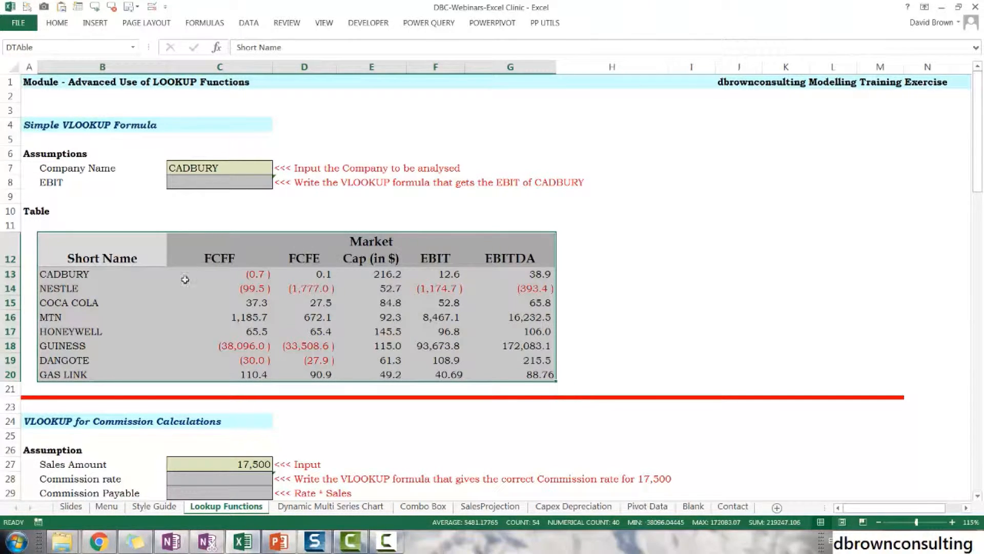
mouse_move(247, 310)
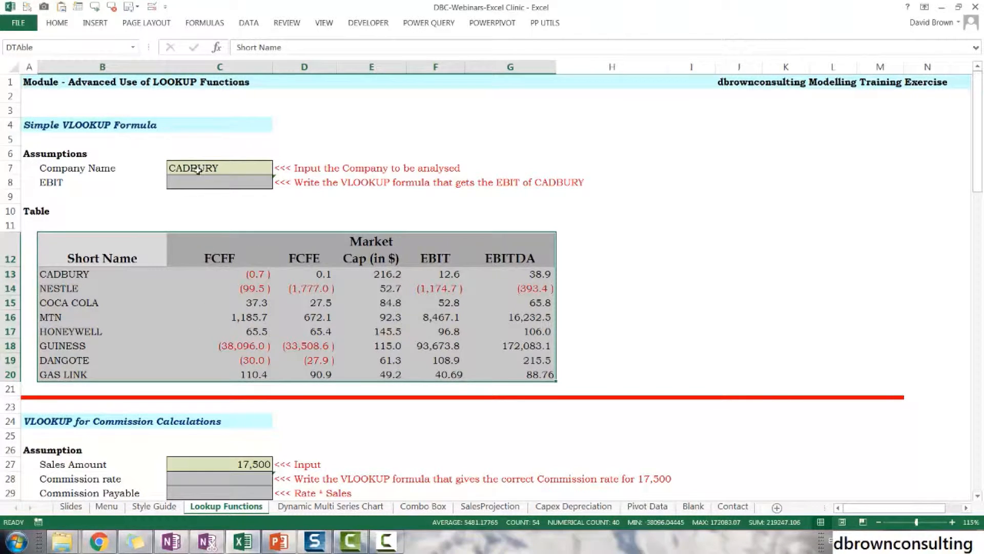
mouse_move(86, 337)
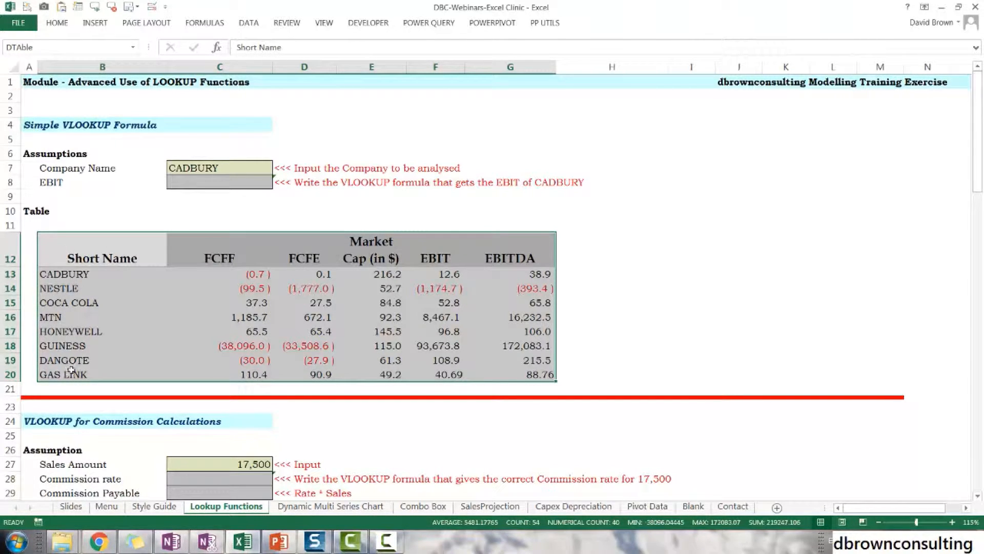
mouse_move(66, 274)
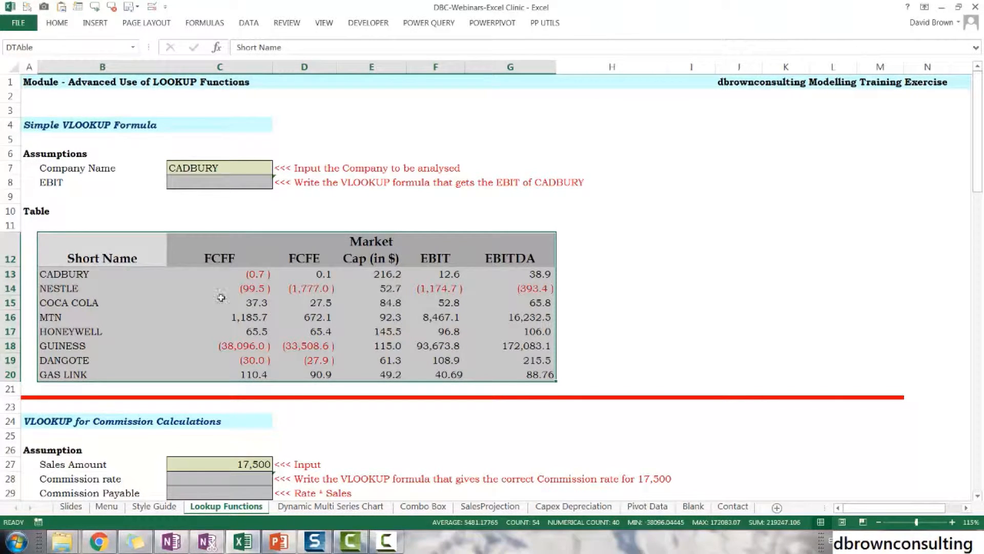
mouse_move(74, 251)
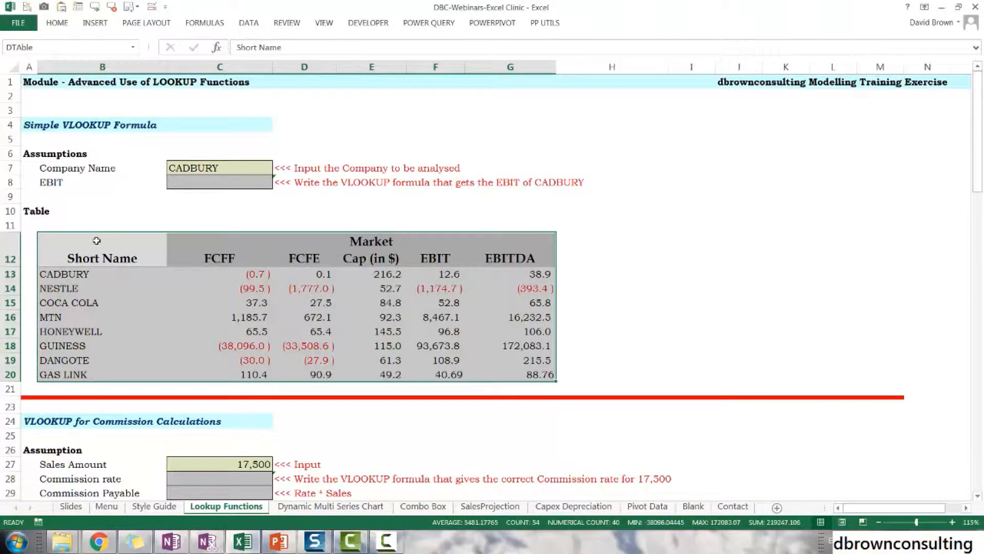
mouse_move(287, 258)
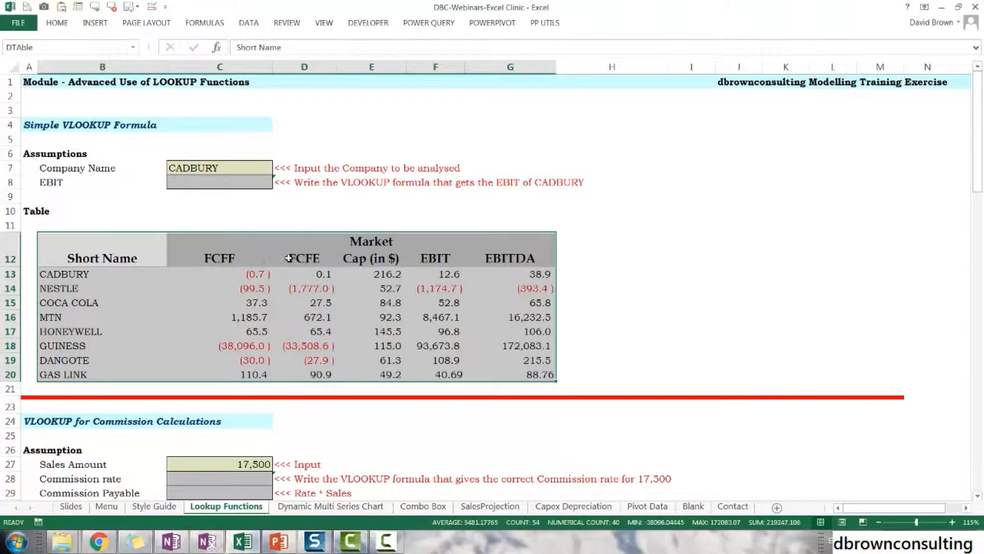
Start a VLOOKUP in C8 using the CADBURY name in C7 as lookup value.
left_click(218, 182)
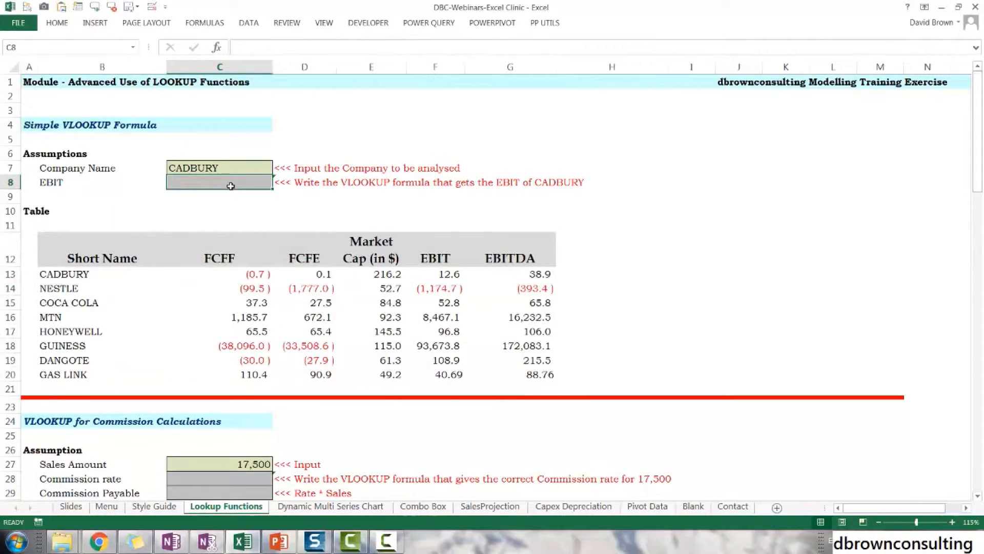
type("=vlo")
type("C7")
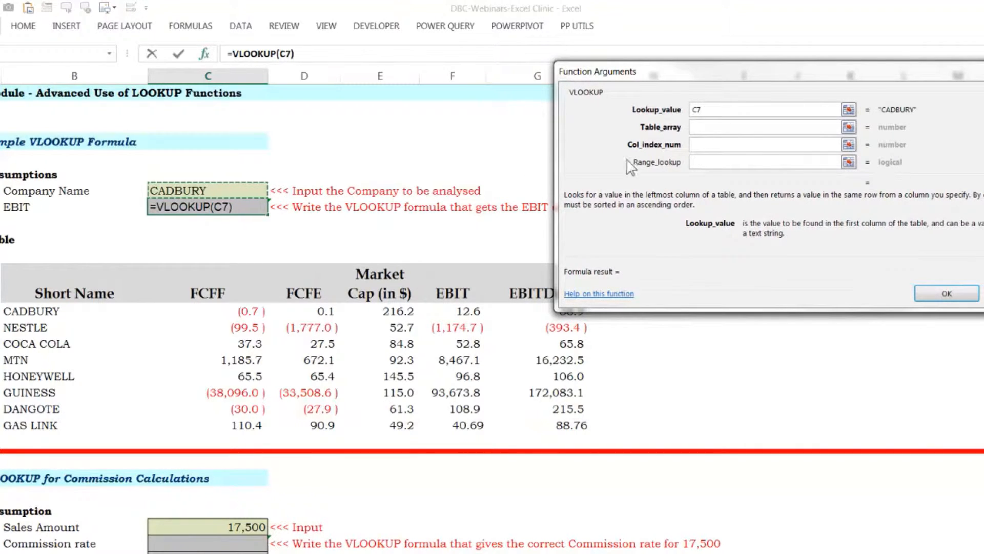
Fill the VLOOKUP arguments: table DTAble, column 5, exact match 0, previewing 12.59.
left_click(763, 127)
type("DTAble")
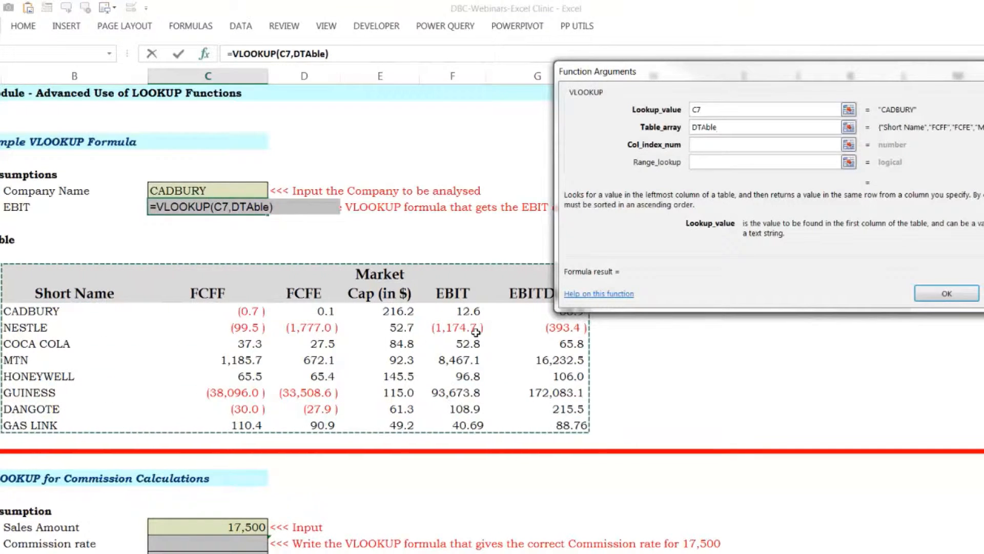
left_click(722, 127)
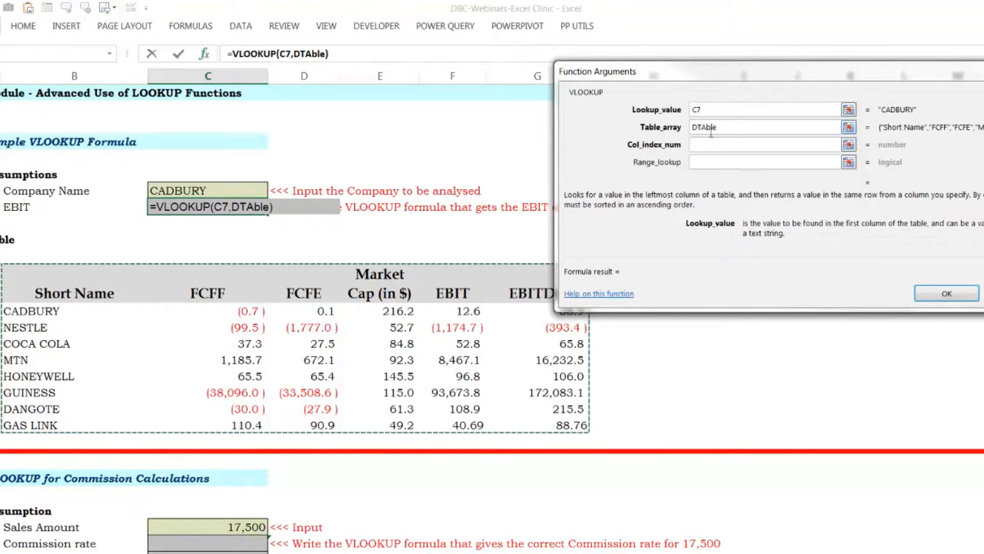
left_click(765, 144)
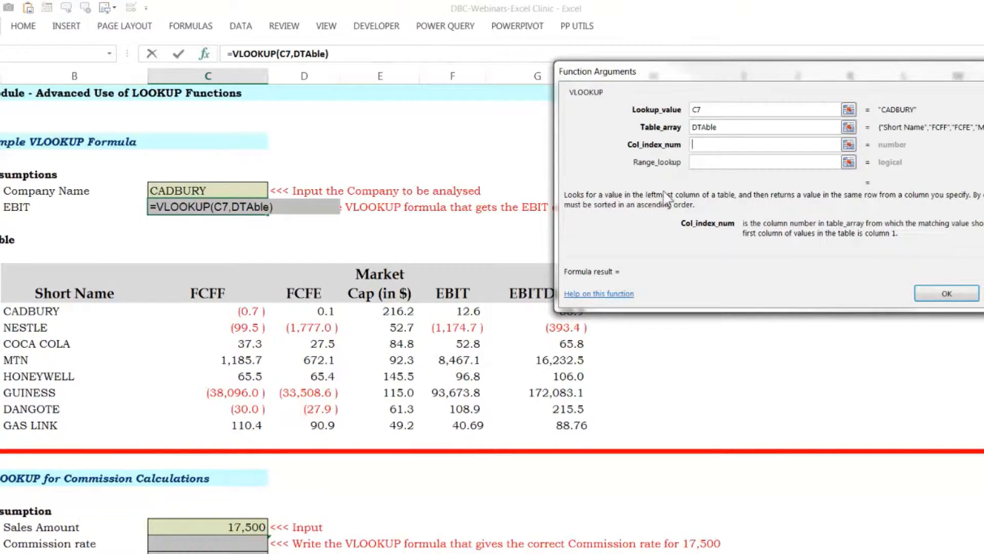
type("5")
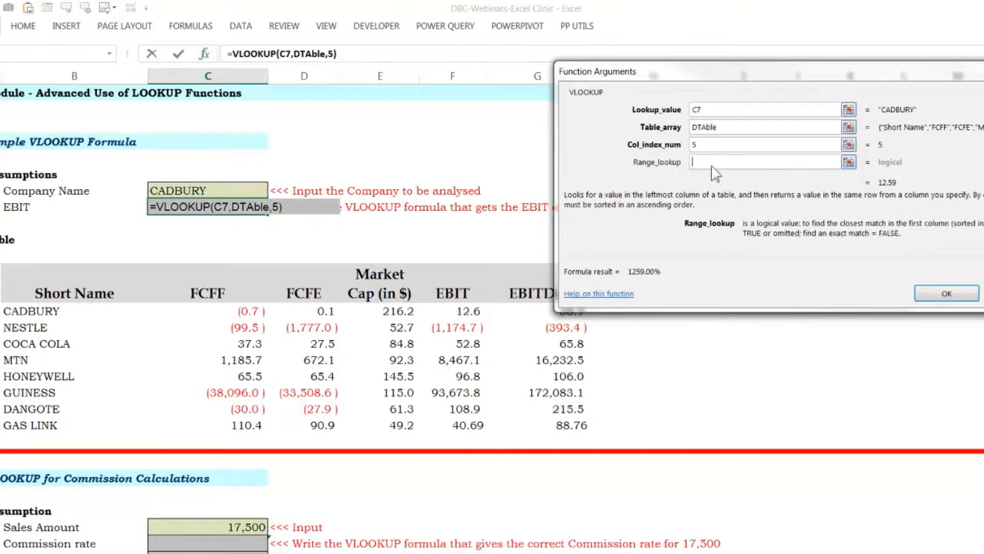
type("0")
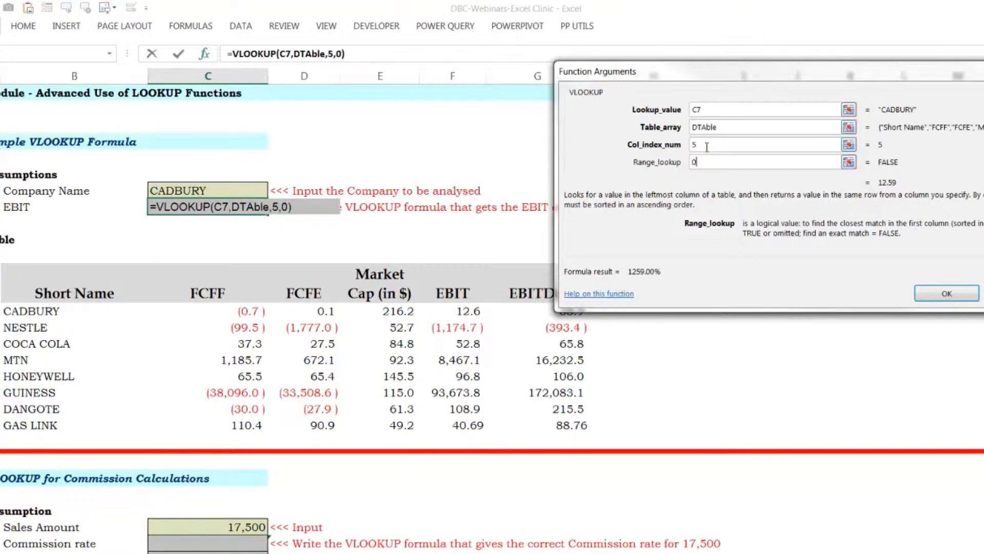
left_click(754, 144)
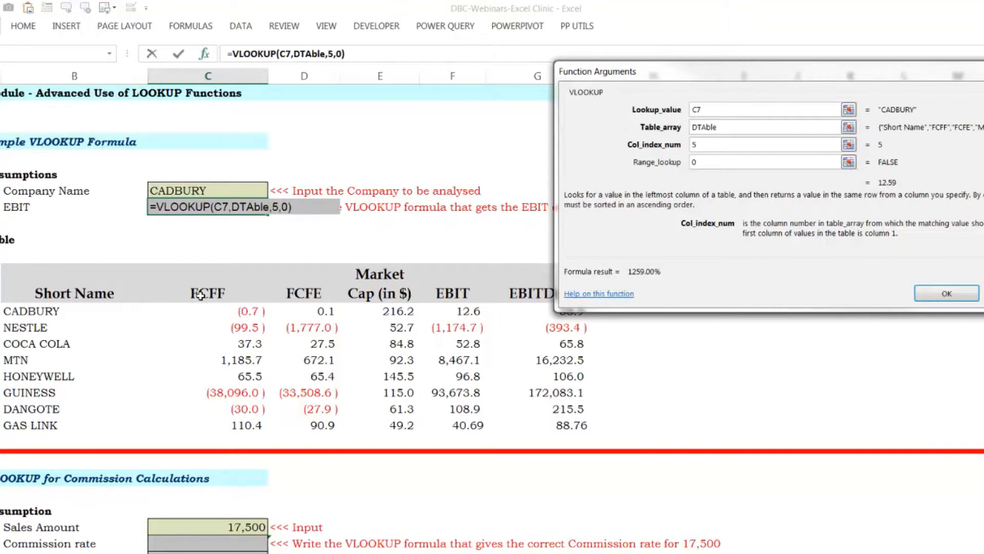
mouse_move(51, 221)
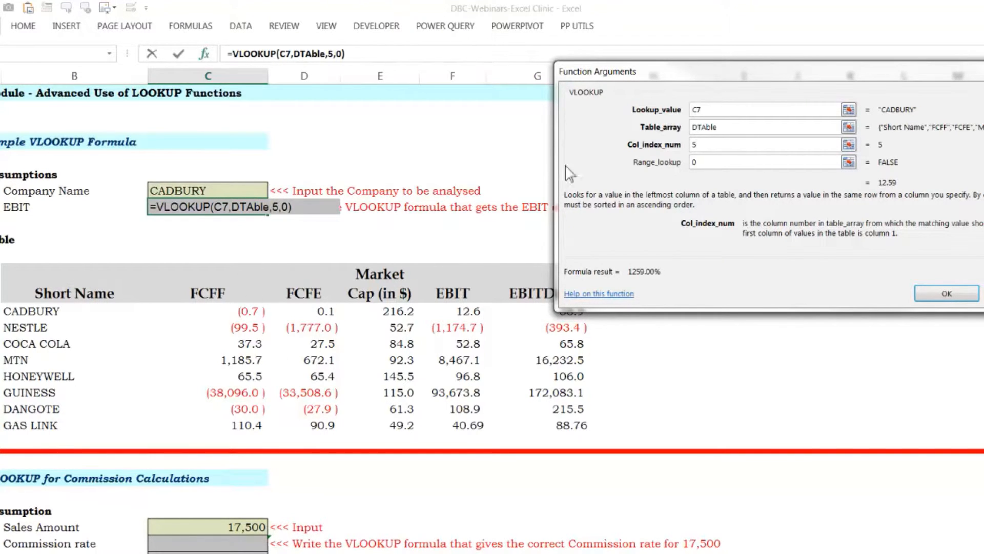
Replace the hard-coded column 5 with an empty nested MATCH() in Col_index_num.
left_click(763, 145)
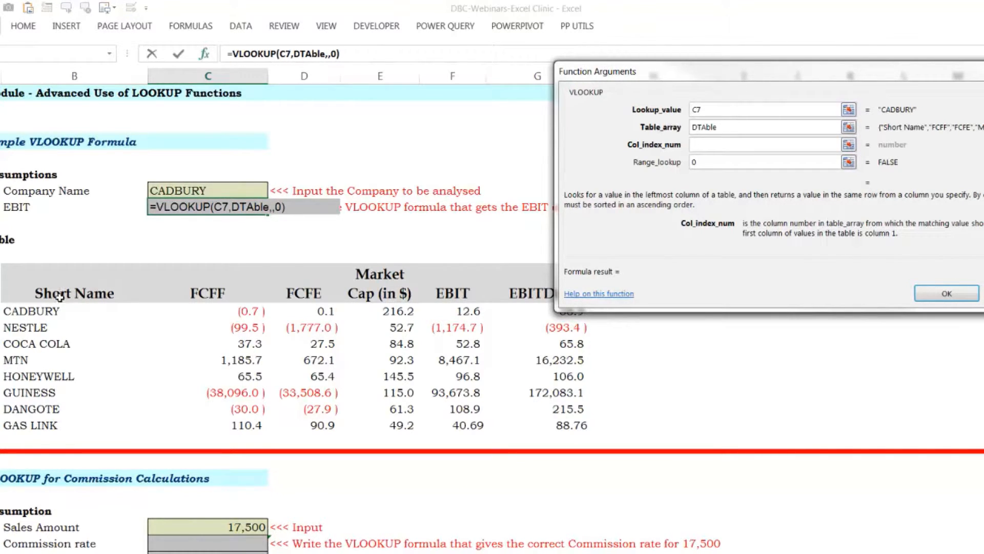
mouse_move(80, 278)
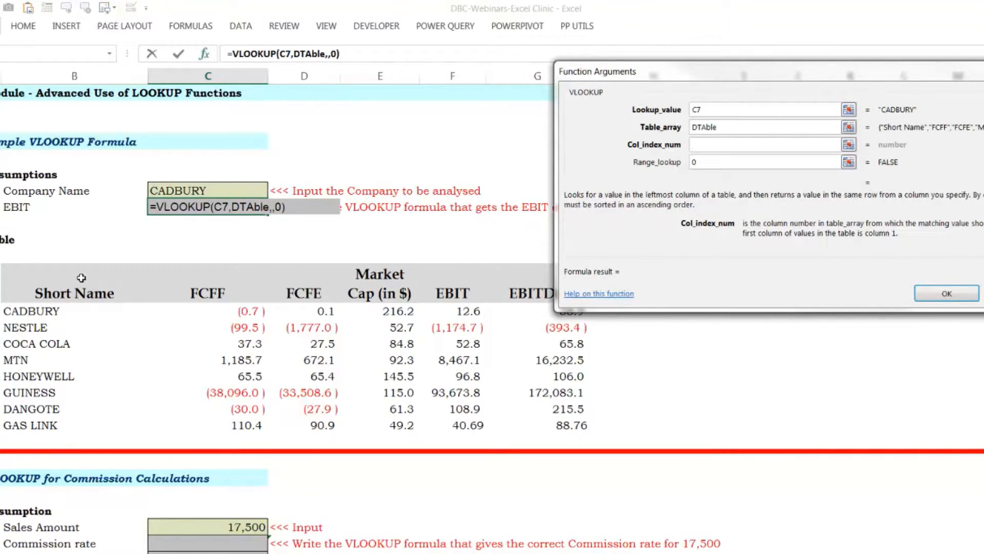
mouse_move(448, 317)
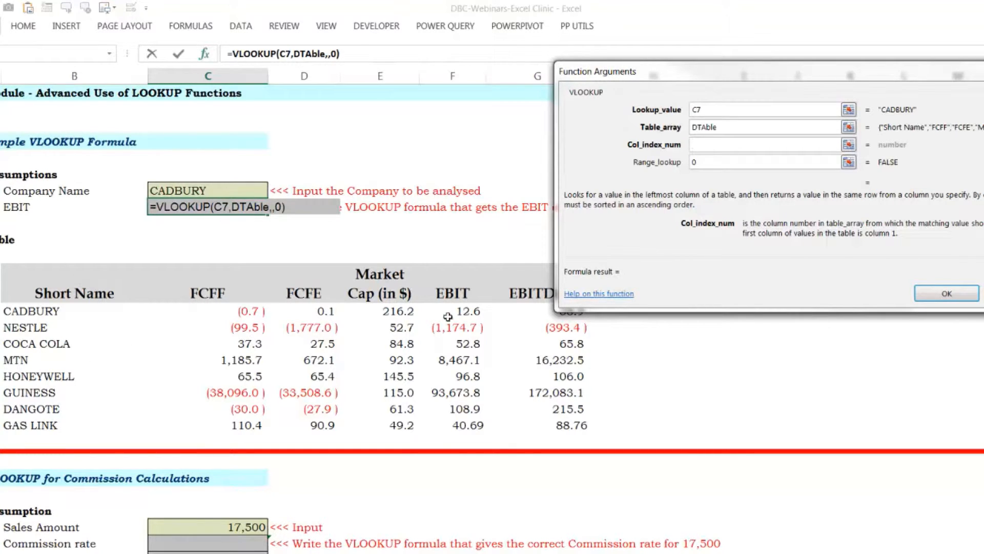
mouse_move(56, 287)
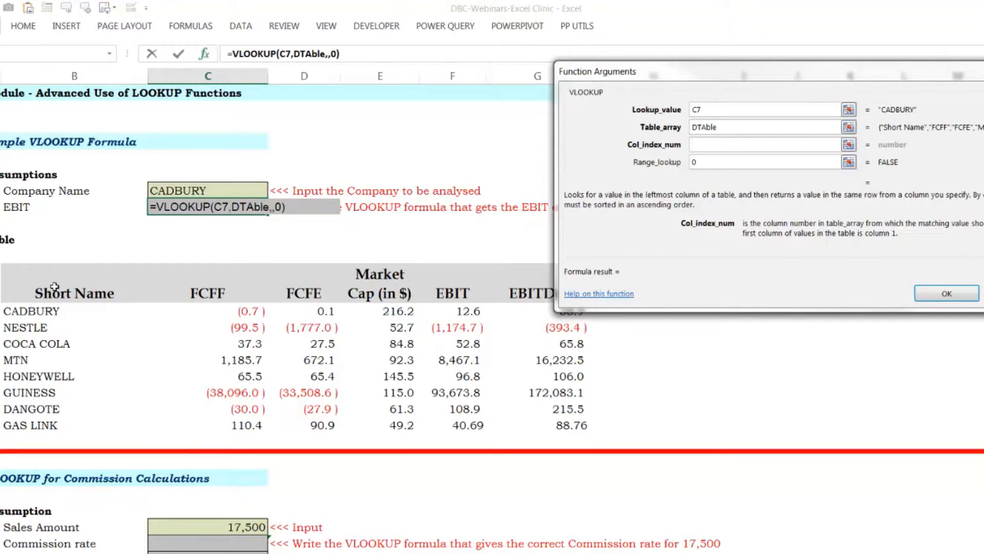
left_click(763, 145)
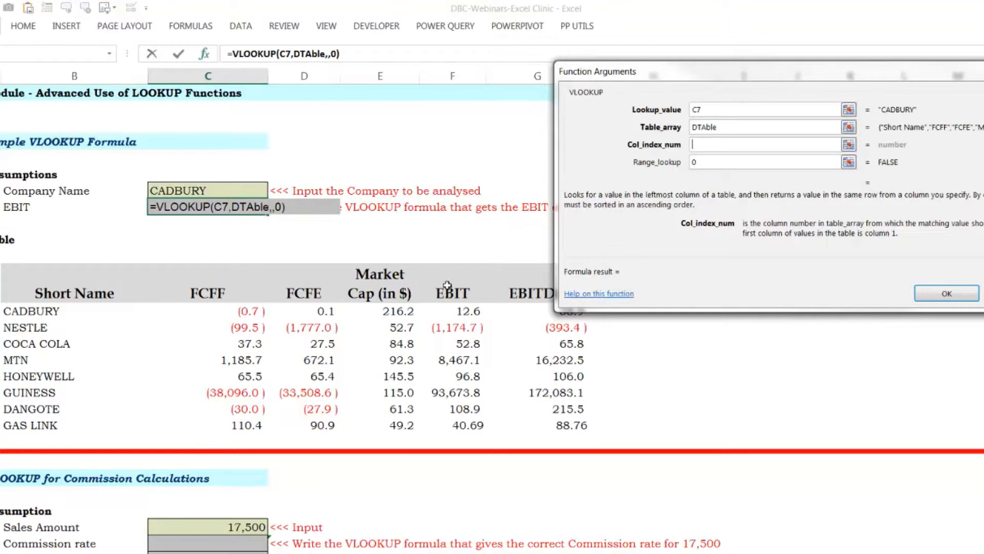
mouse_move(703, 144)
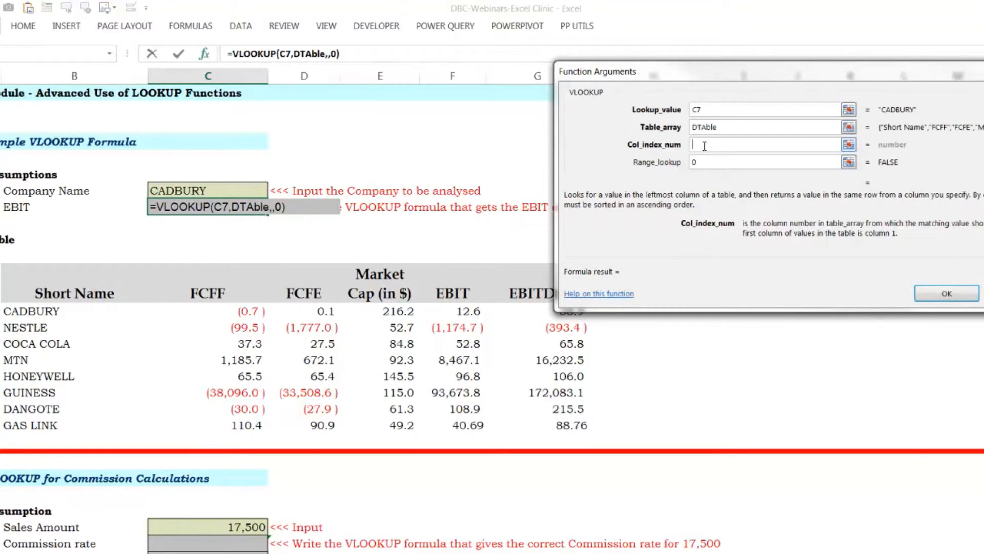
type("M")
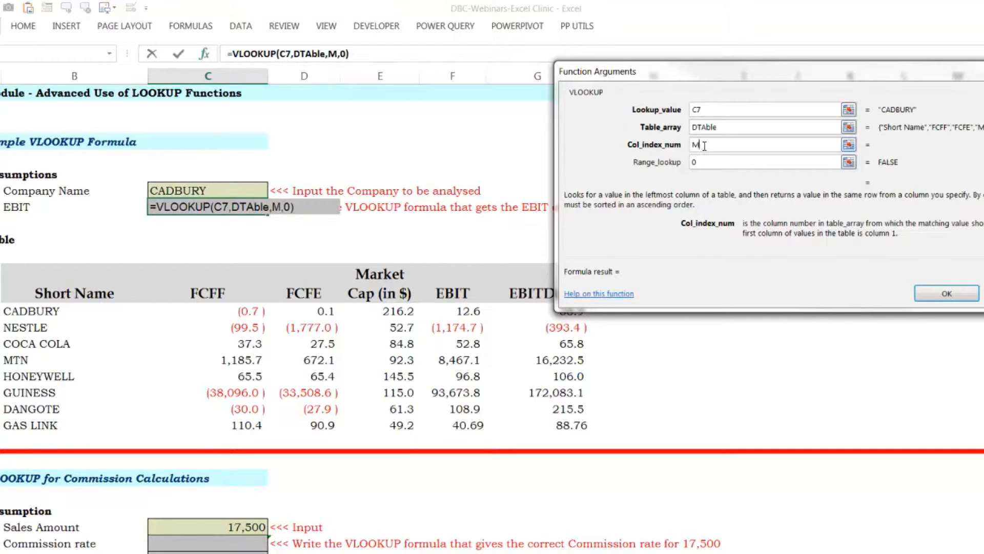
type("ATCH")
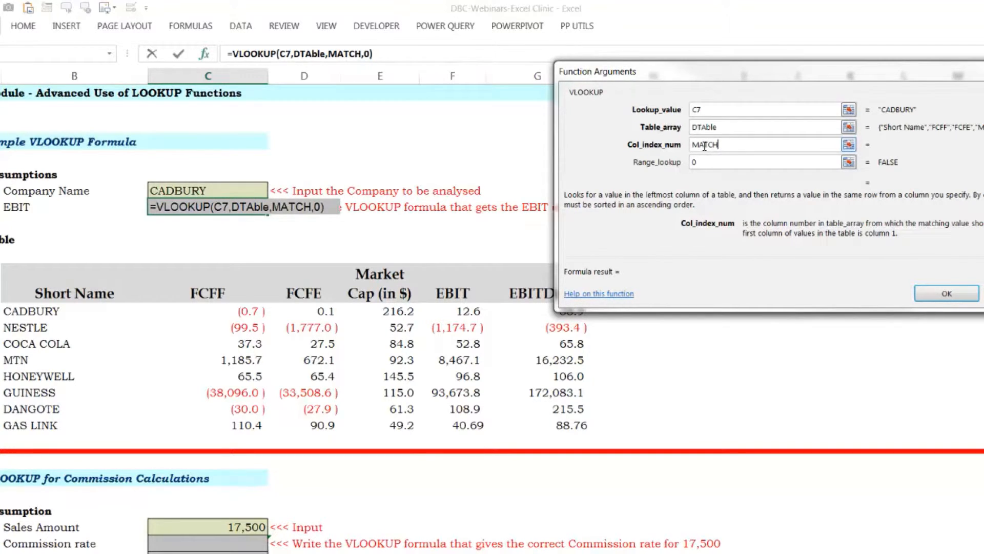
mouse_move(730, 146)
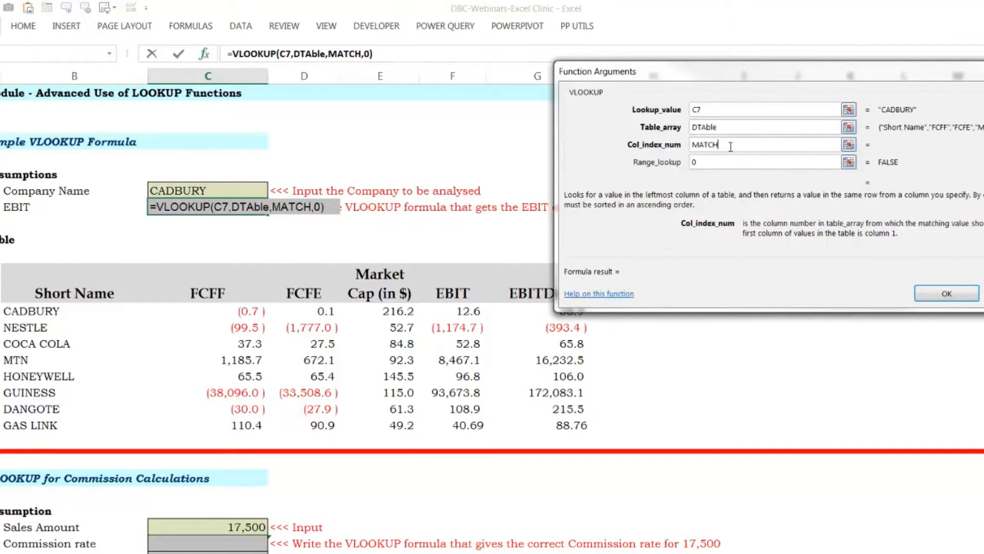
type("()")
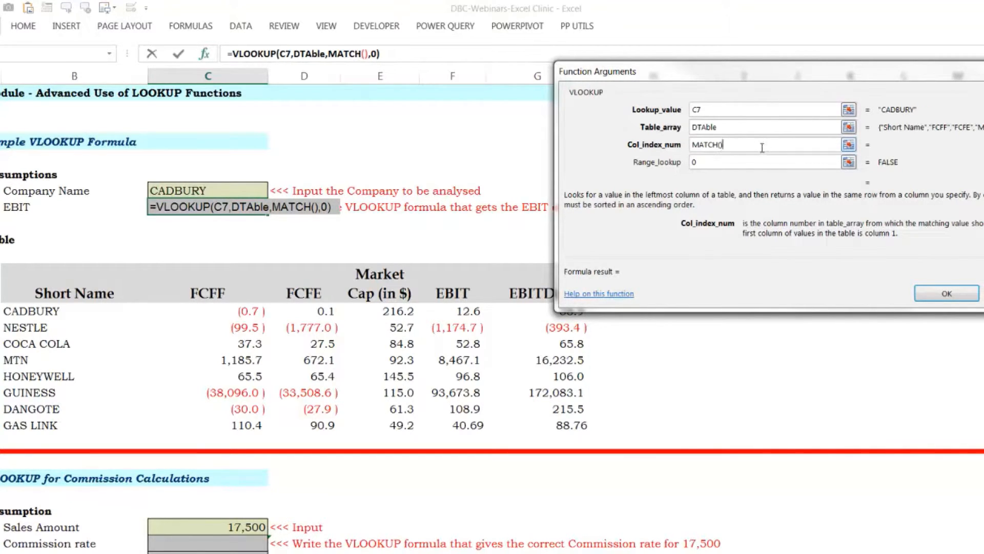
mouse_move(733, 77)
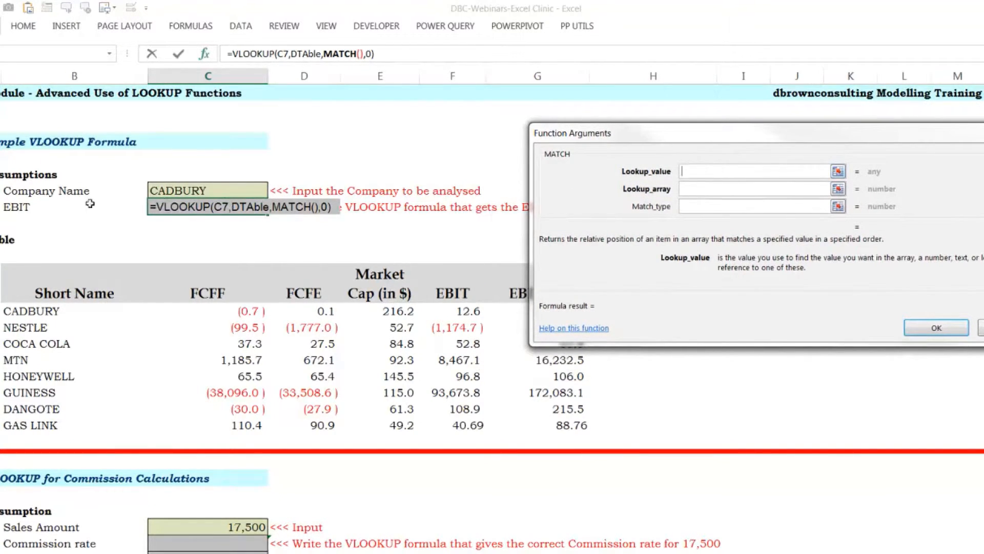
Make the nested MATCH find B8 in locked header row $B$12:$G$12 with match type 0.
type("B8")
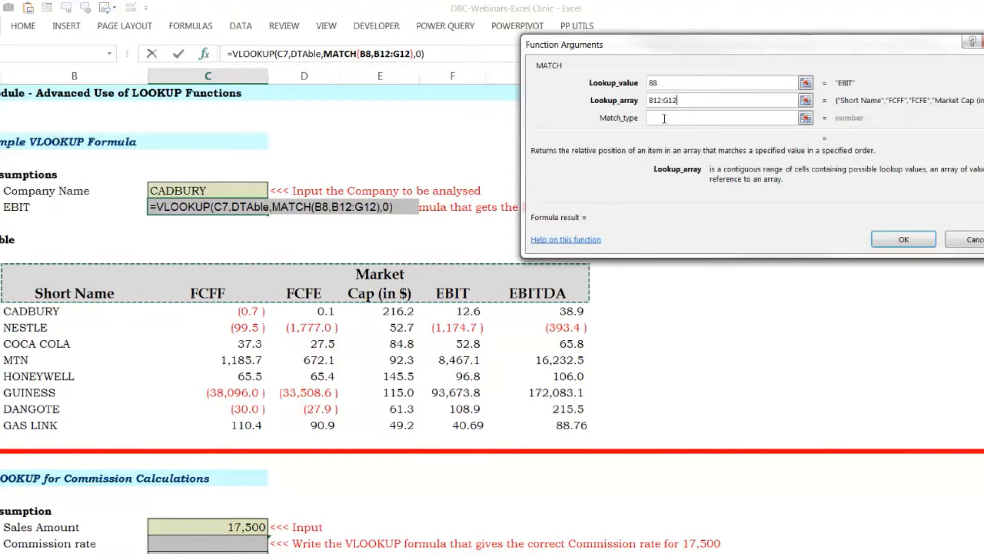
key("f4")
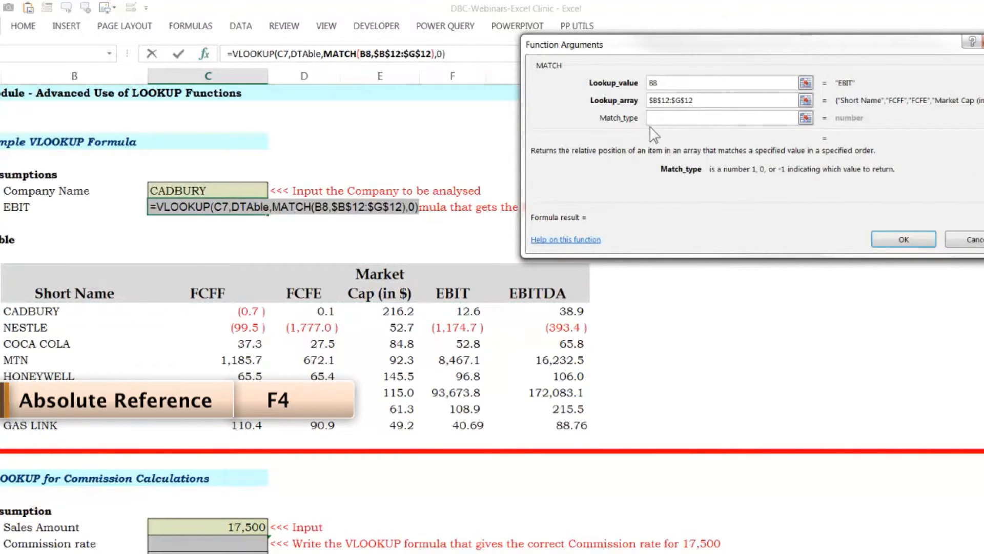
type("0")
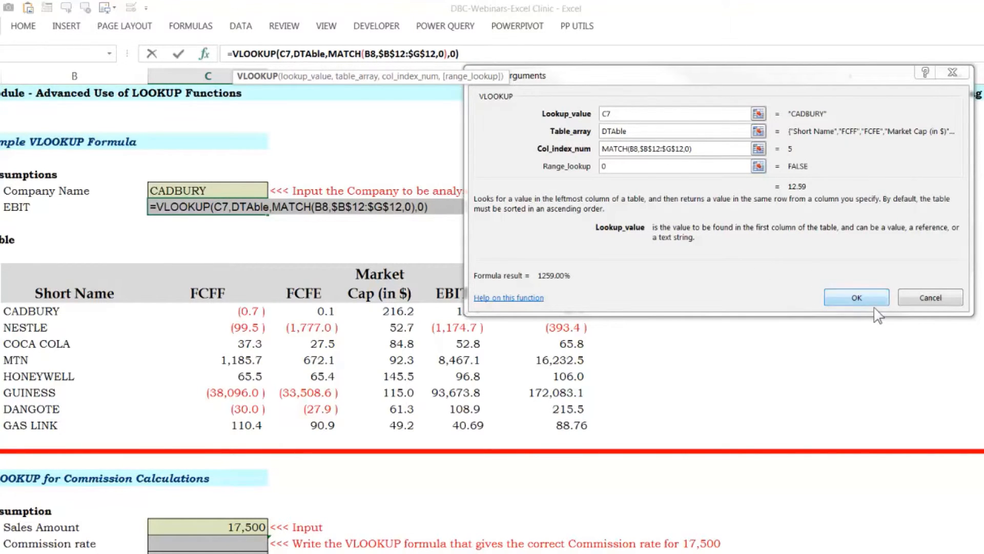
Set Range_lookup to FALSE and confirm, so C8 shows CADBURY's EBIT 12.59.
left_click(672, 167)
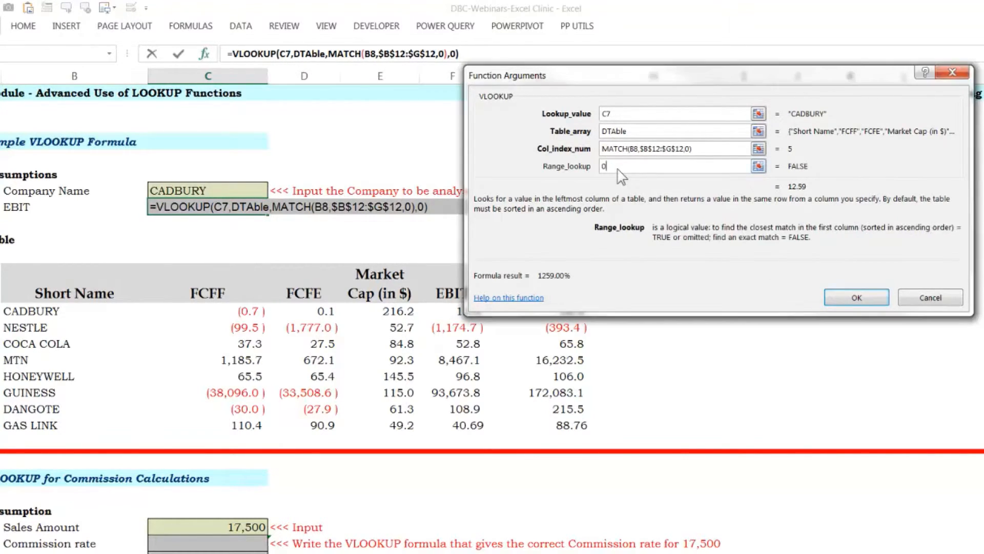
type("fa")
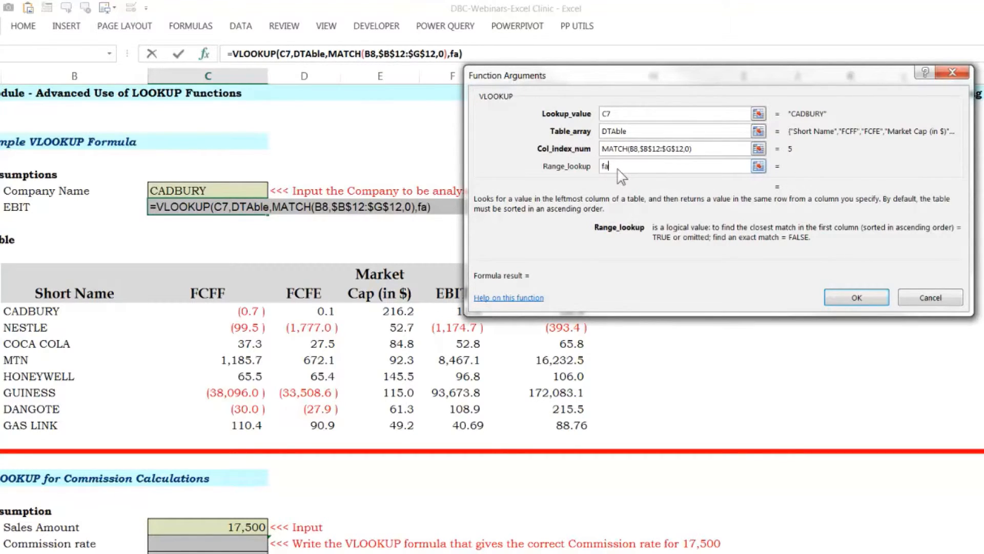
type("lse")
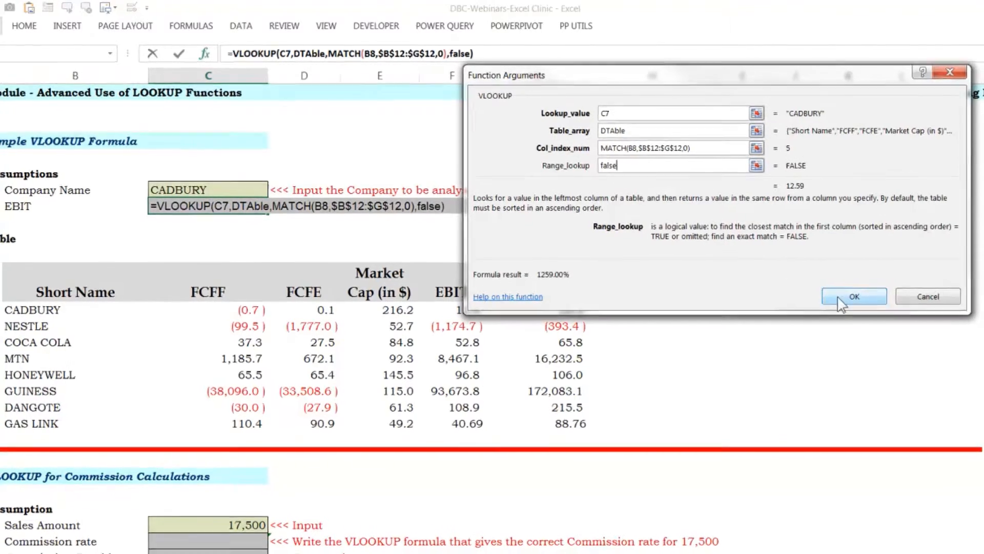
left_click(853, 297)
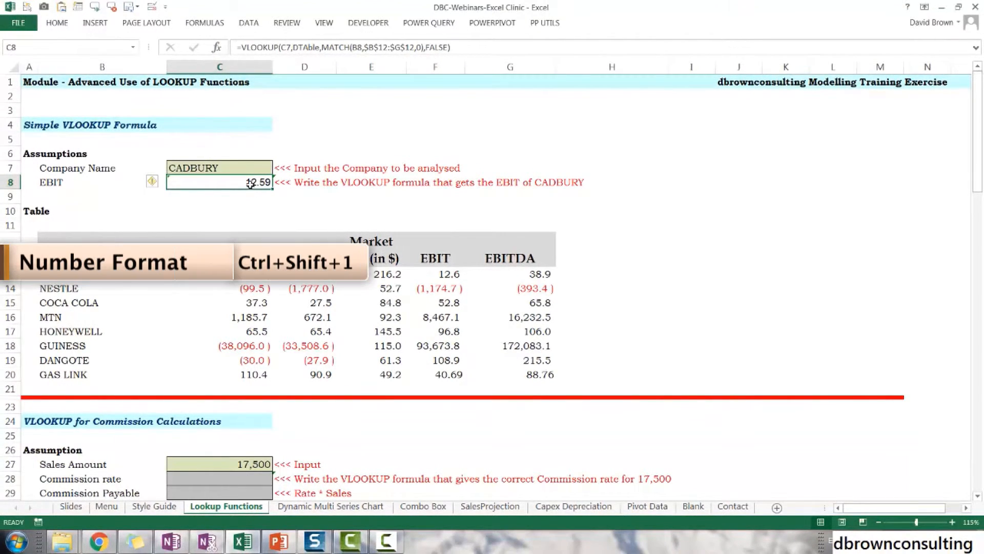
Change the metric in B8 to FCFE and check CADBURY's FCFE in the table.
left_click(102, 183)
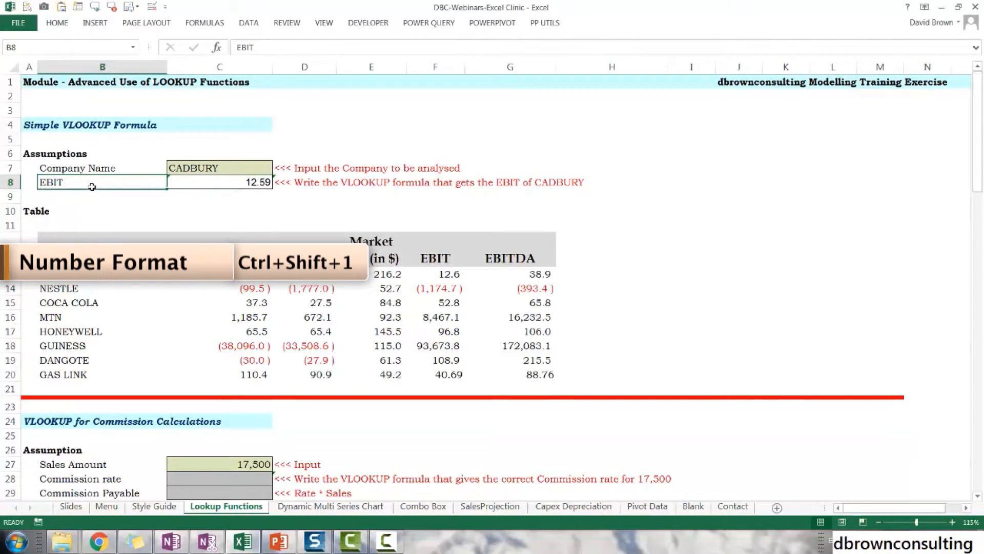
type("FCFE")
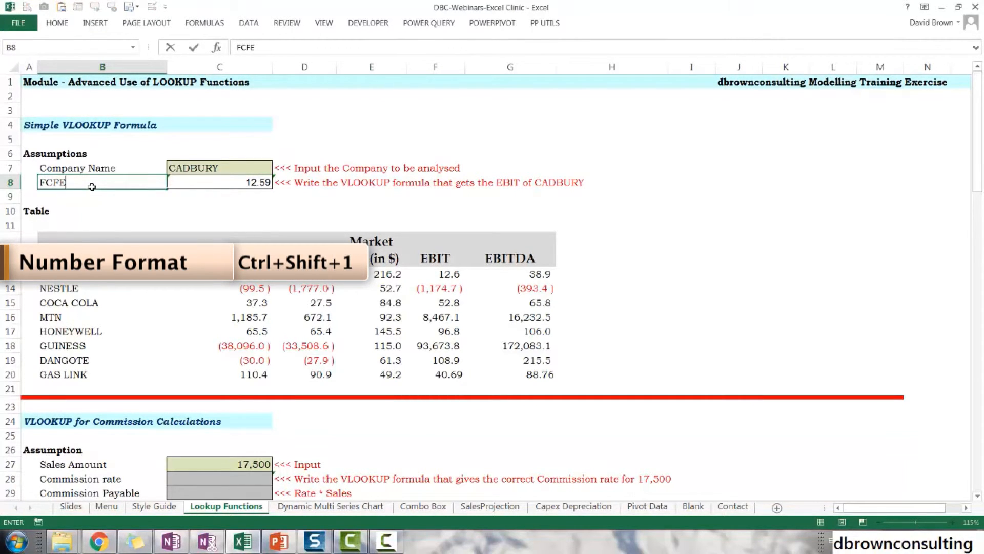
key("Return")
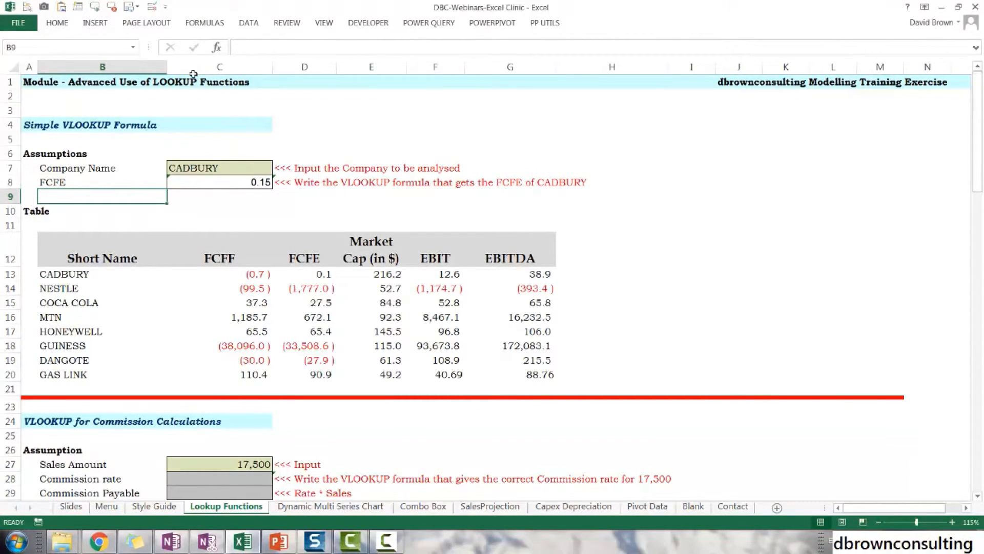
mouse_move(319, 293)
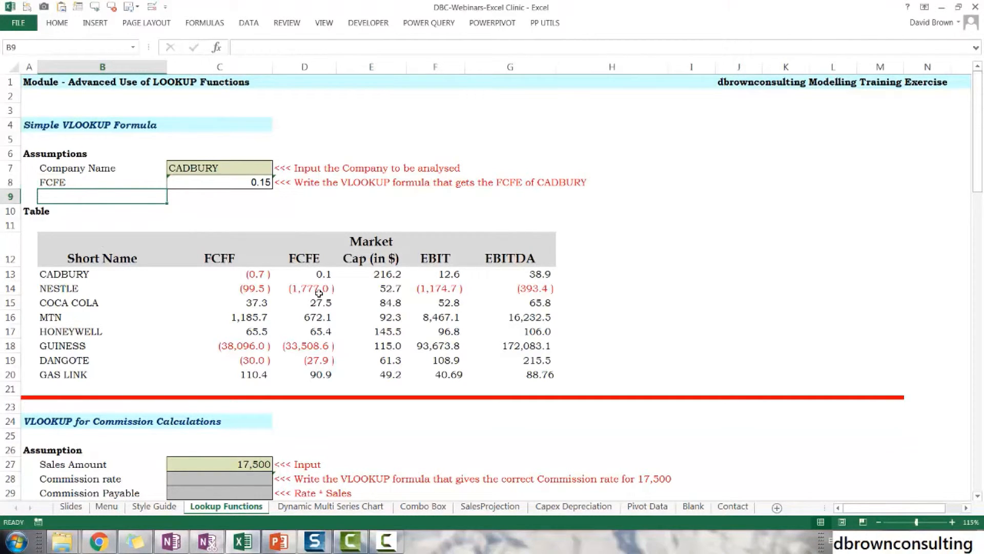
left_click(303, 274)
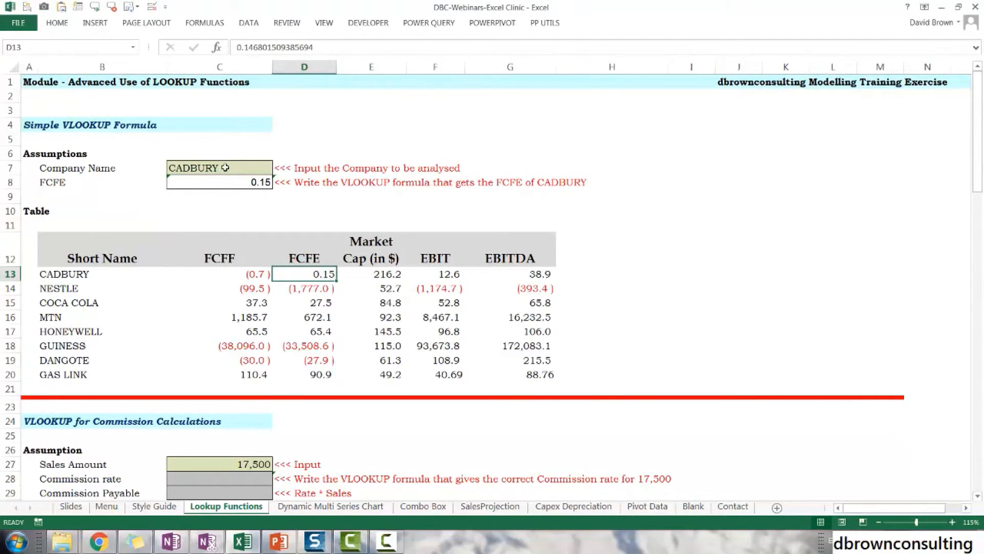
Change the company in C7 to NESTLE so C8 returns -1,777.05.
left_click(219, 167)
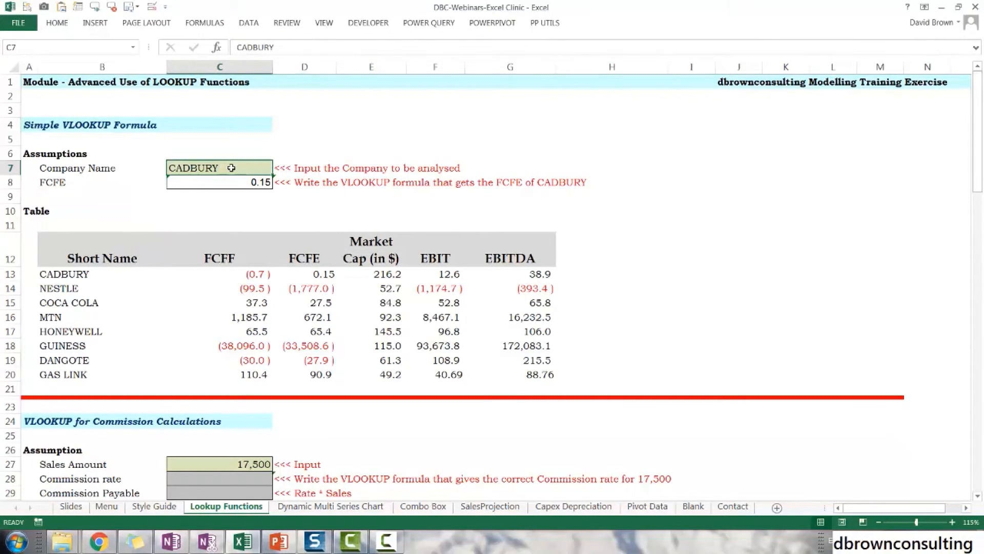
type("NESTLE")
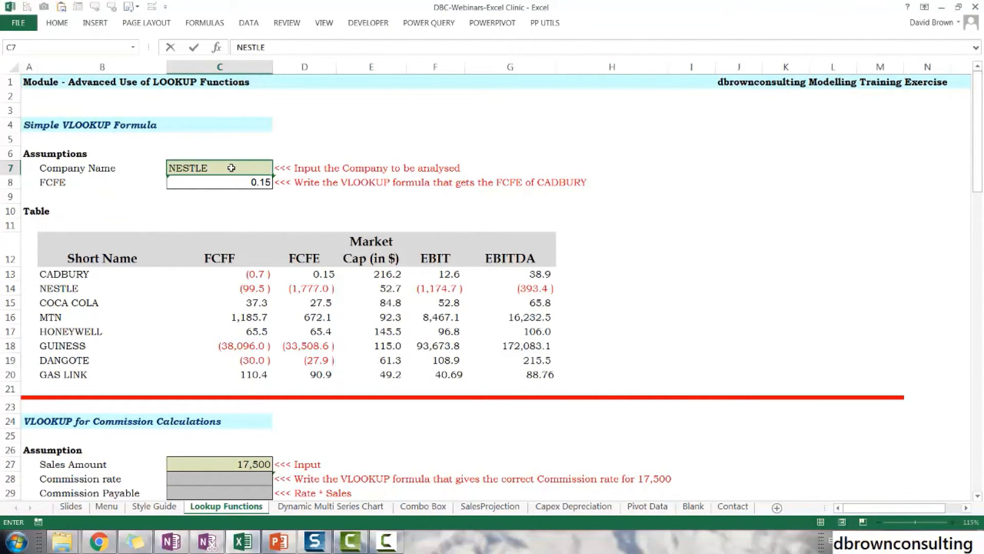
mouse_move(80, 296)
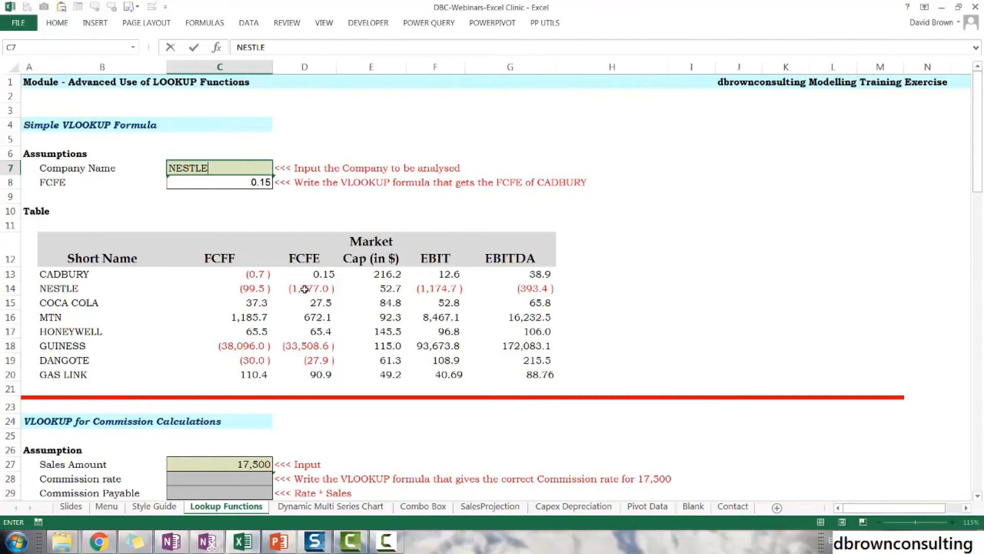
key("Return")
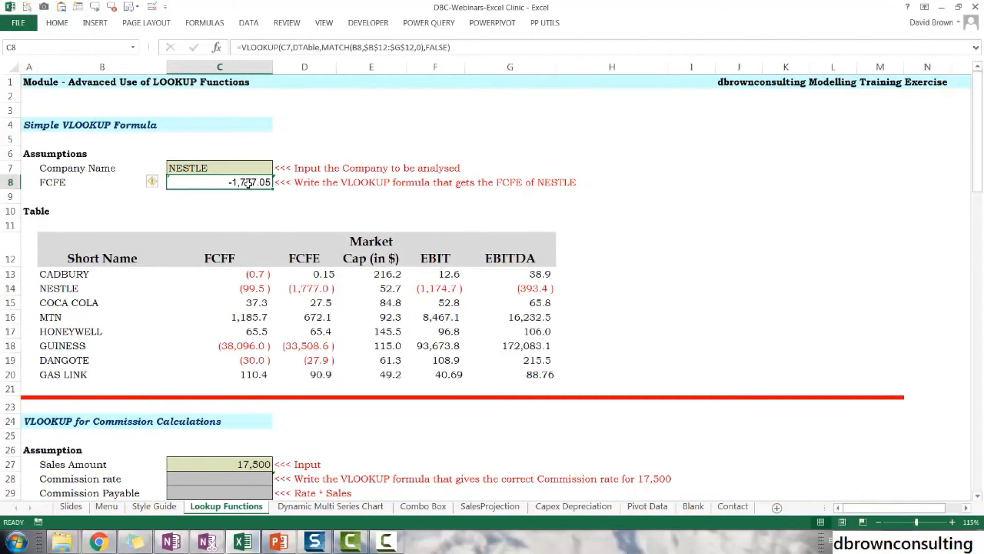